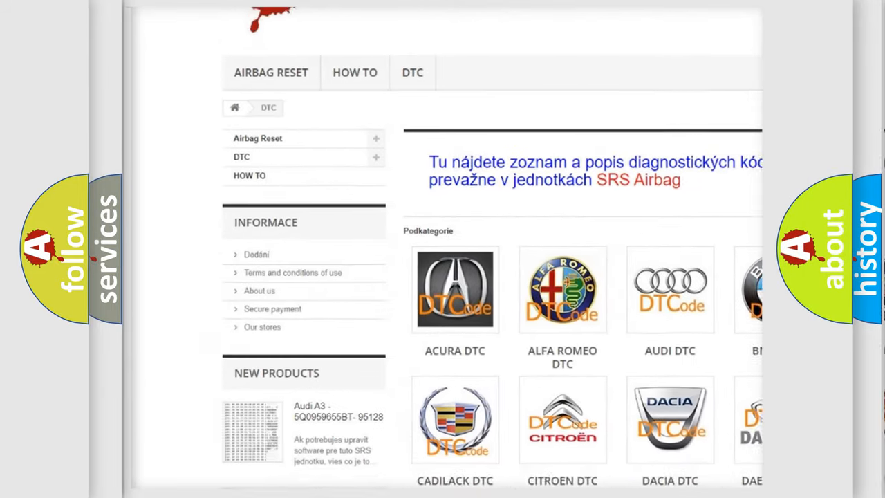
scroll(down, 3)
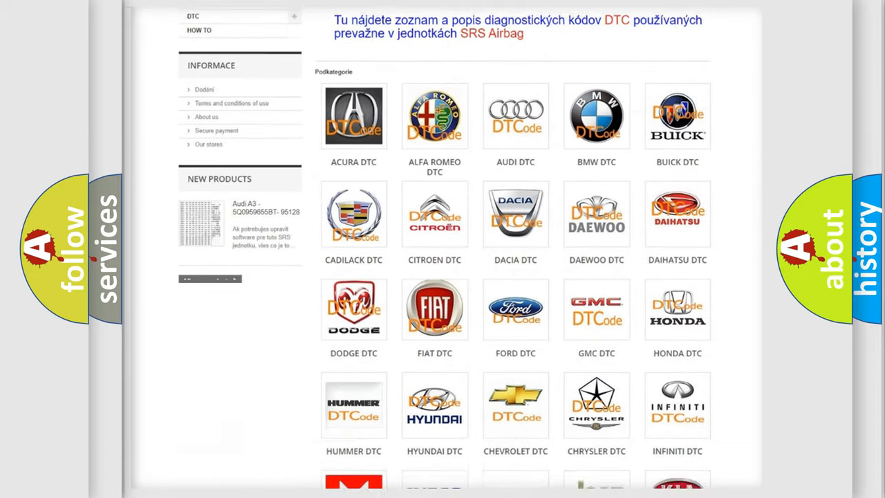
scroll(down, 3)
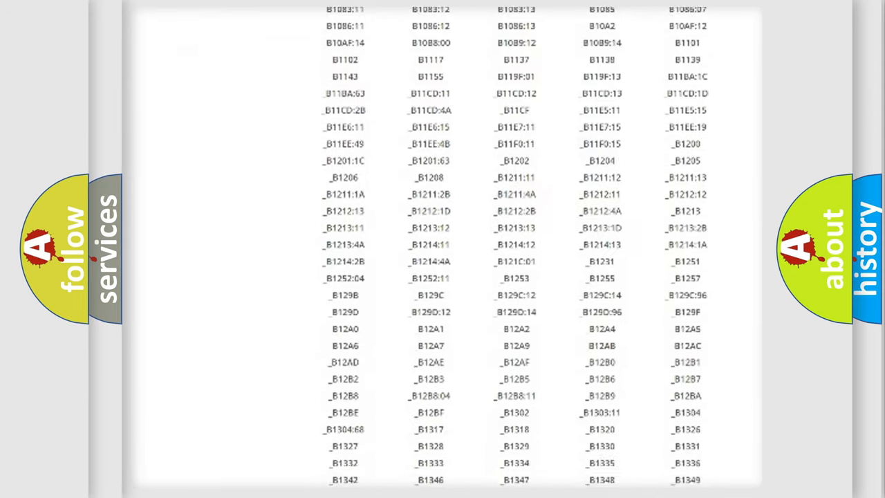
scroll(down, 3)
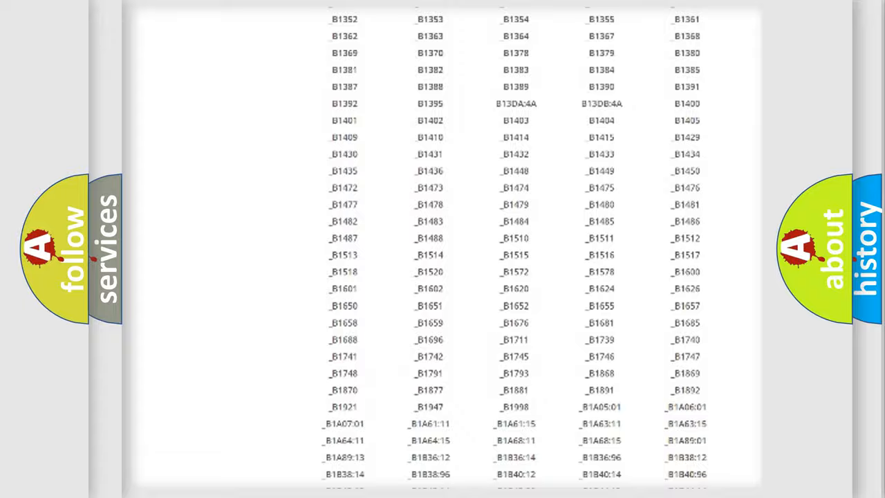